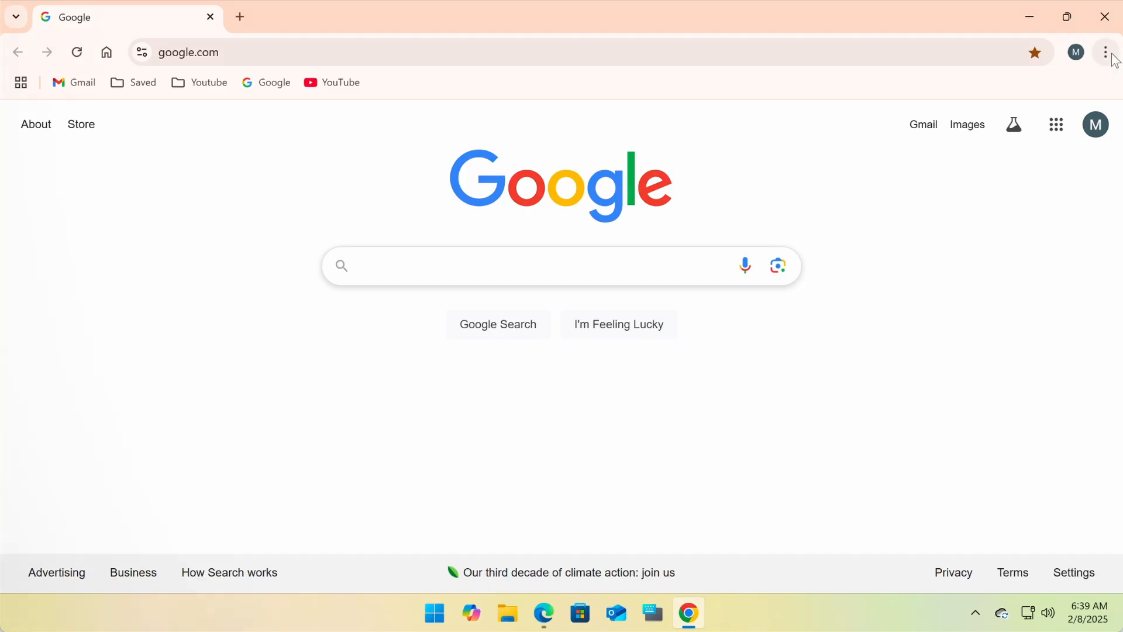
pyautogui.moveTo(1105, 52)
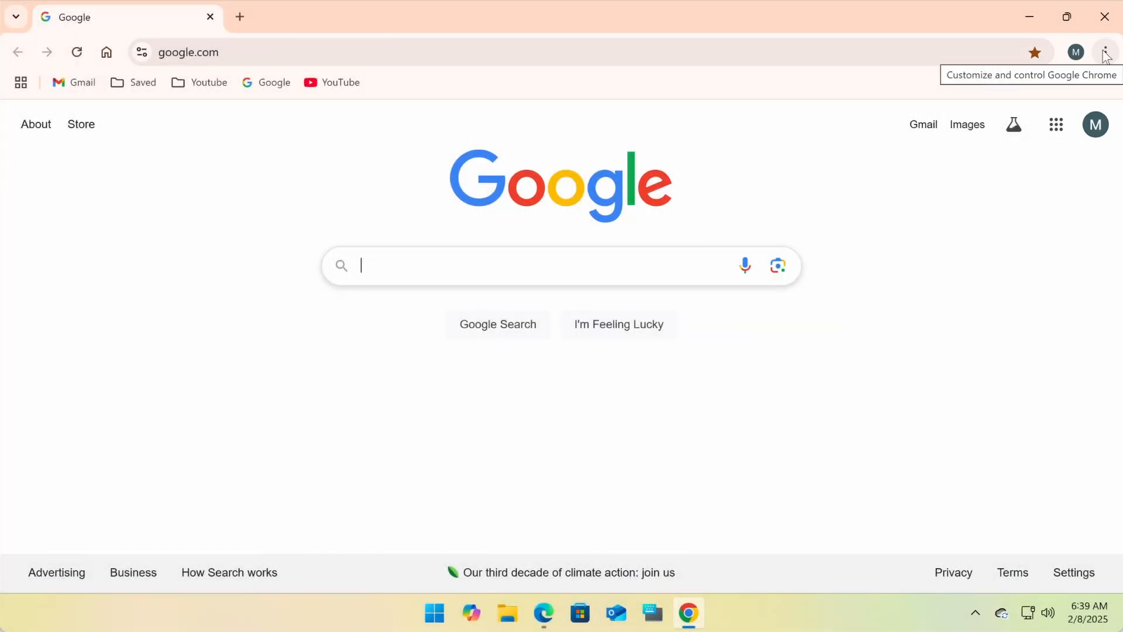
# Open Chrome's three-dot menu to reach the Bookmarks and lists options.
pyautogui.click(1105, 52)
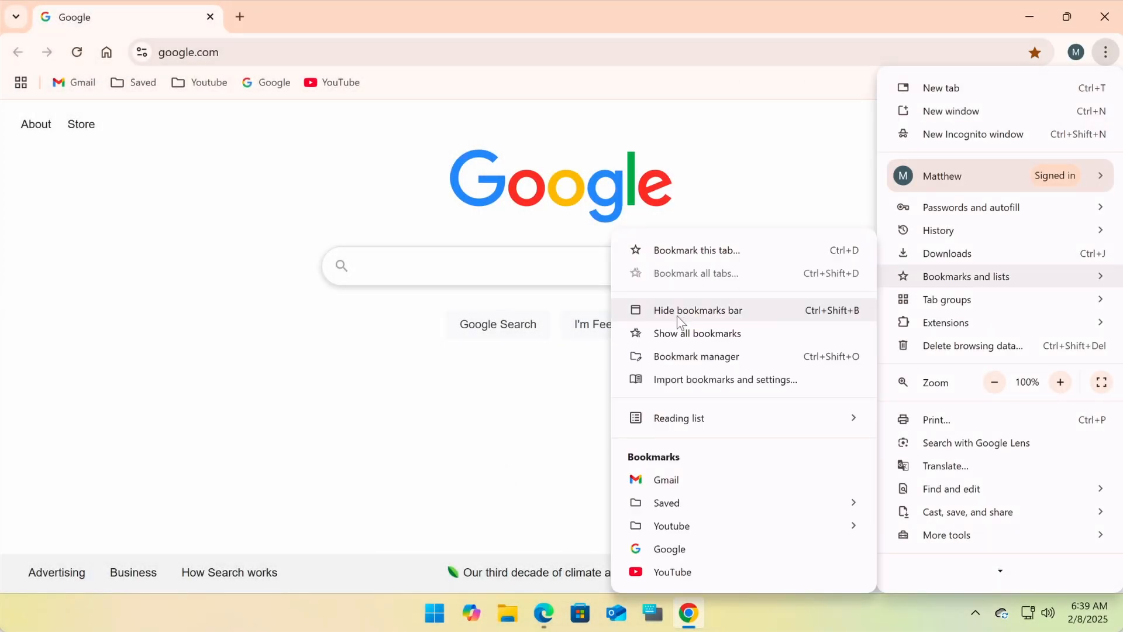
pyautogui.moveTo(678, 357)
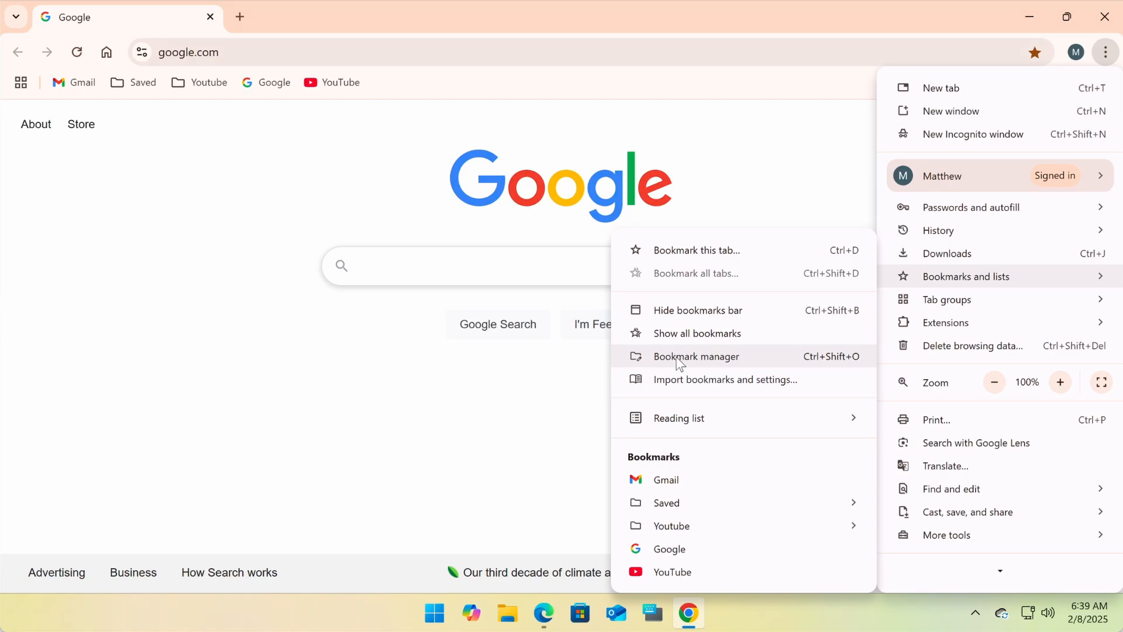
# Export all bookmarks from Bookmark manager as bookmarks_2_8_25 HTML file on the Desktop.
pyautogui.click(695, 356)
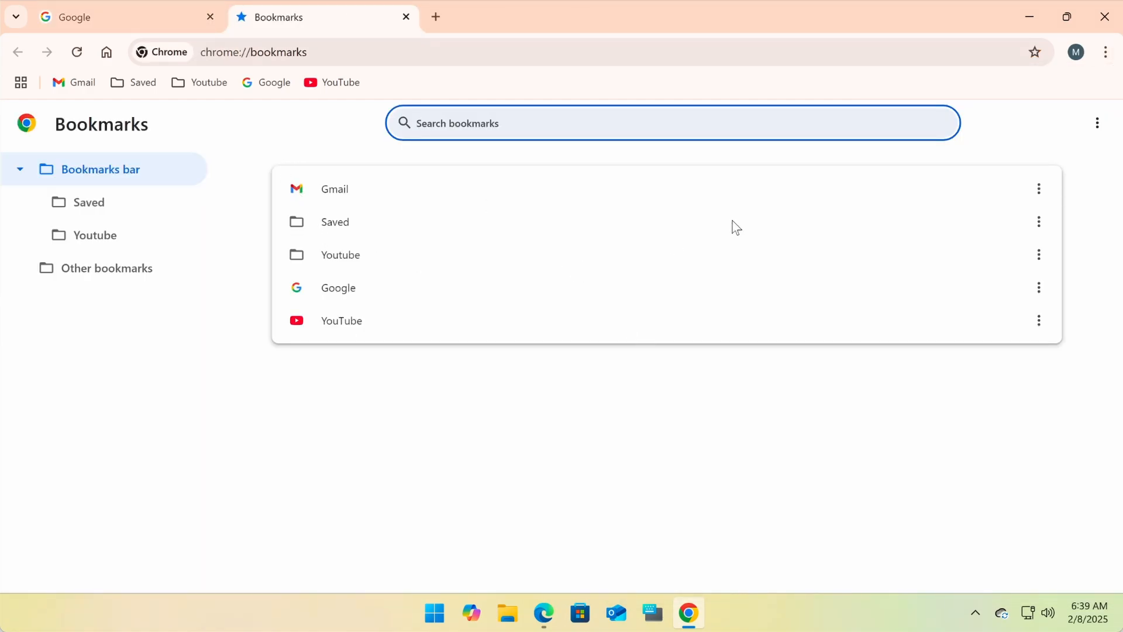
pyautogui.click(1096, 123)
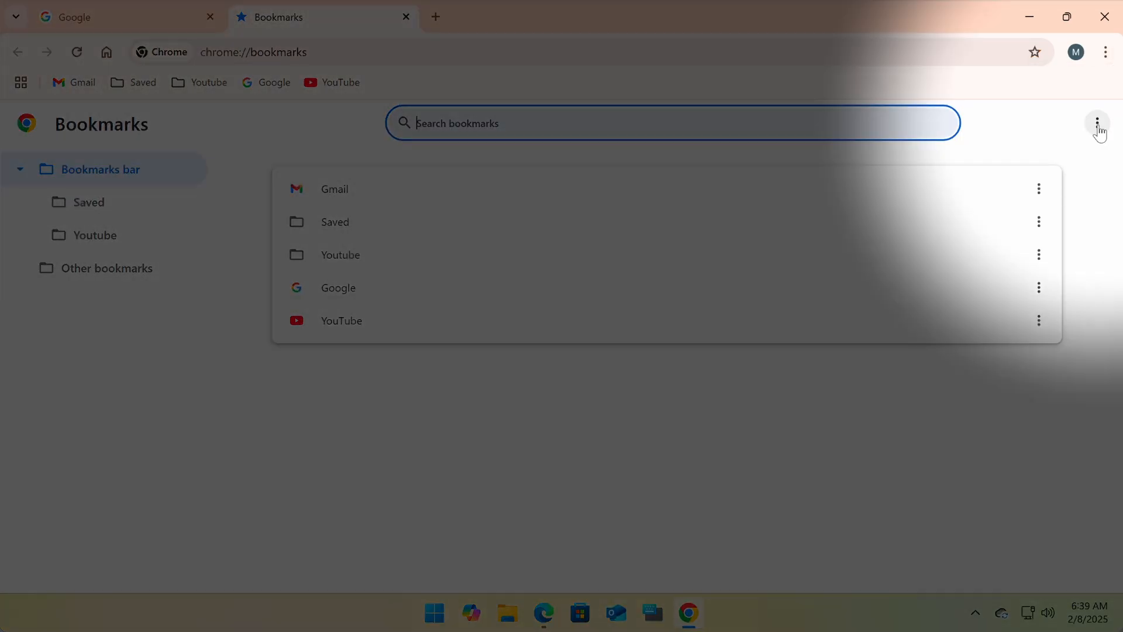
pyautogui.click(1097, 121)
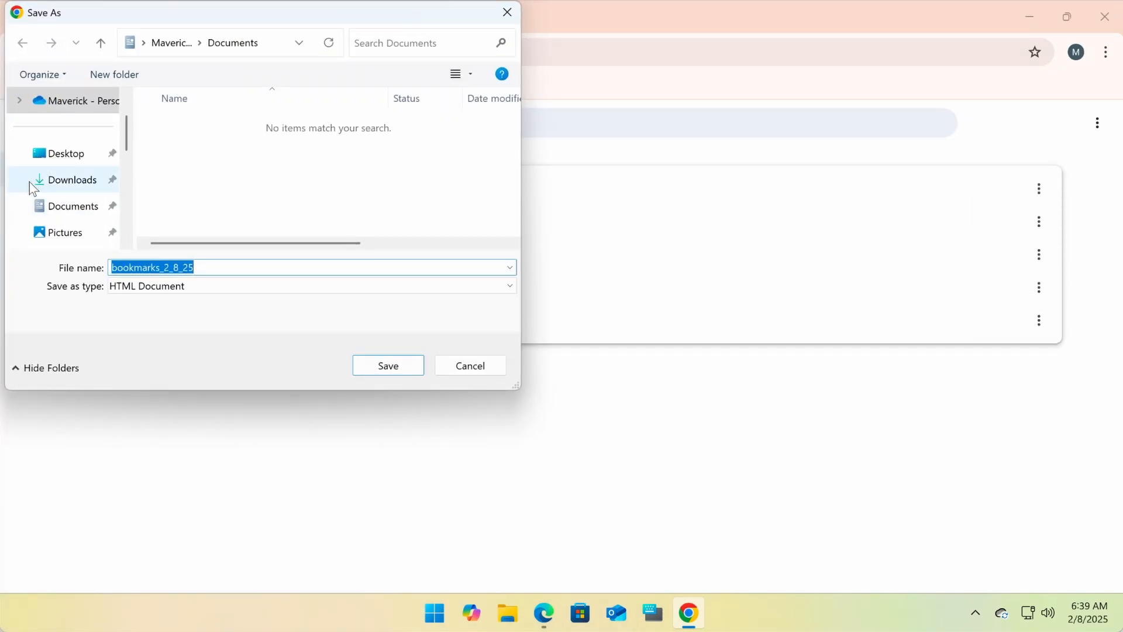
pyautogui.click(65, 153)
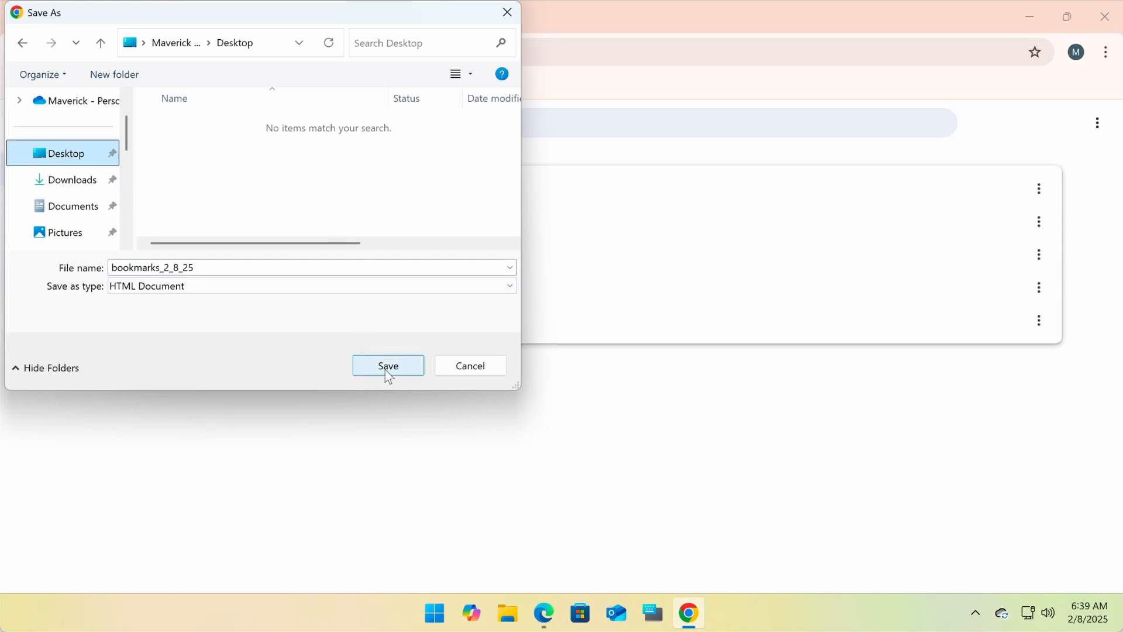
pyautogui.click(387, 365)
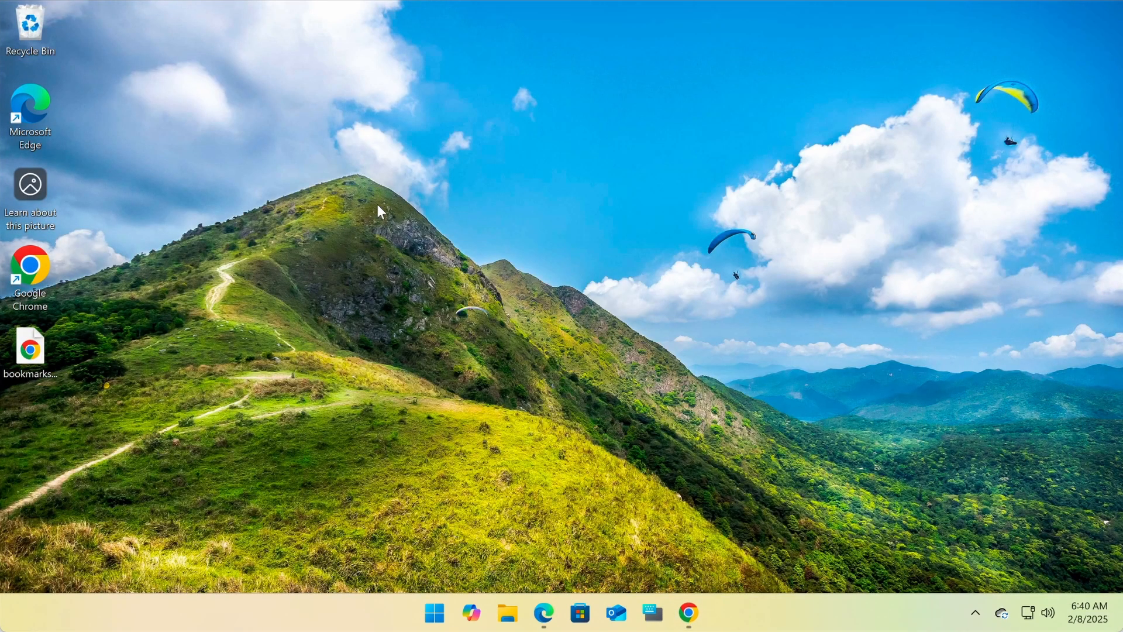
# Select the bookmarks_2_8_25 file on the desktop to confirm it exists.
pyautogui.click(29, 347)
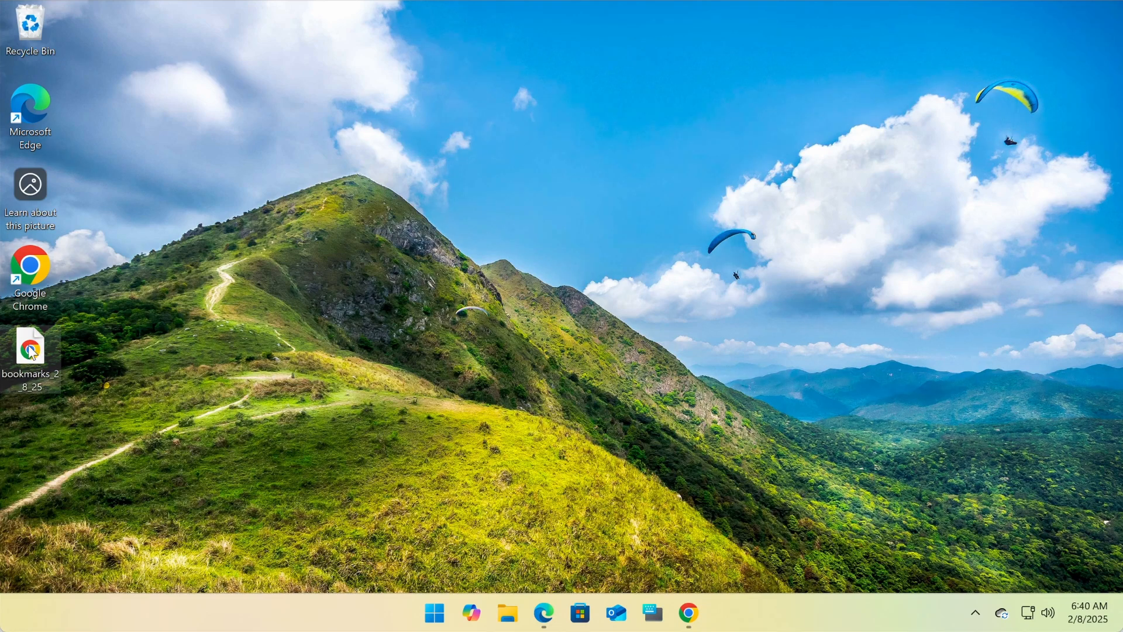
pyautogui.moveTo(30, 348)
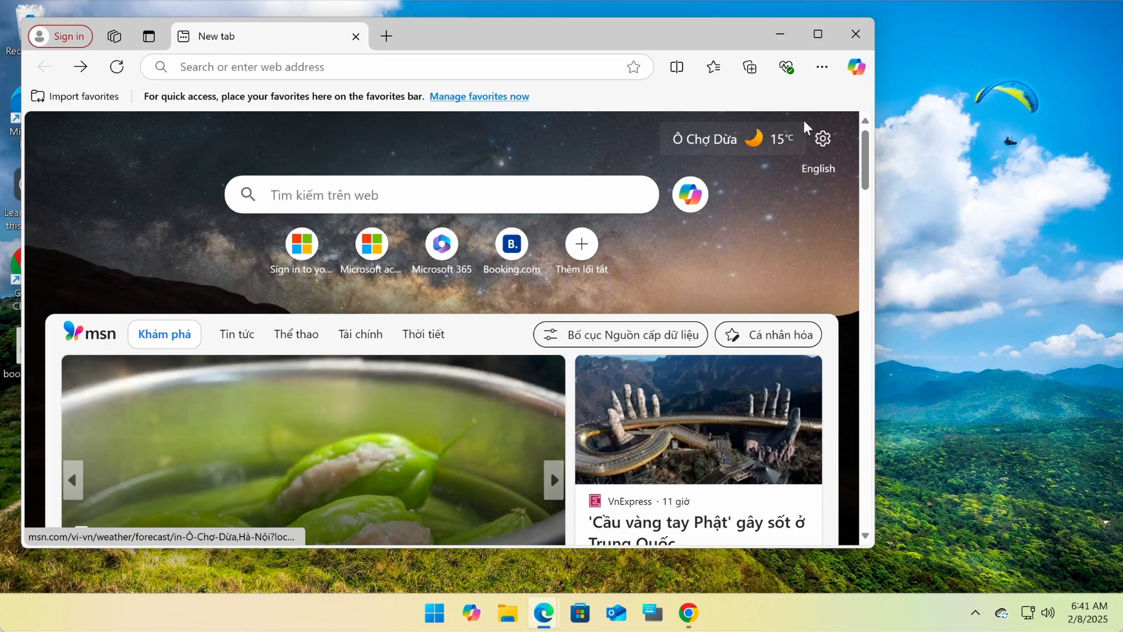
# Maximize Edge and go to Settings > Profiles > Import browser data.
pyautogui.click(816, 34)
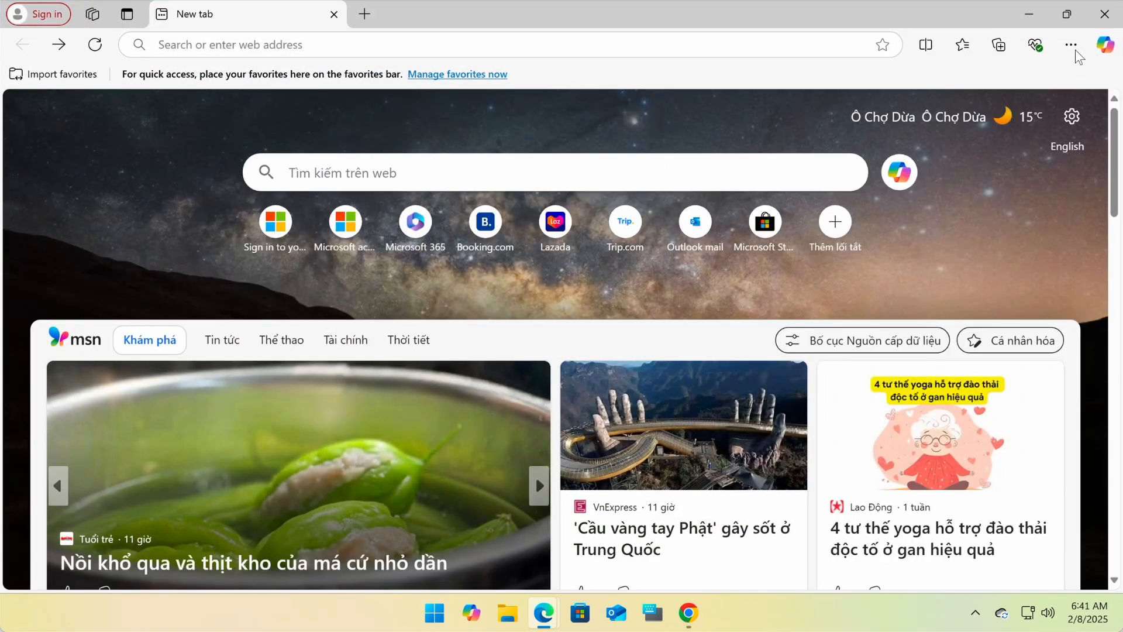
pyautogui.click(1072, 44)
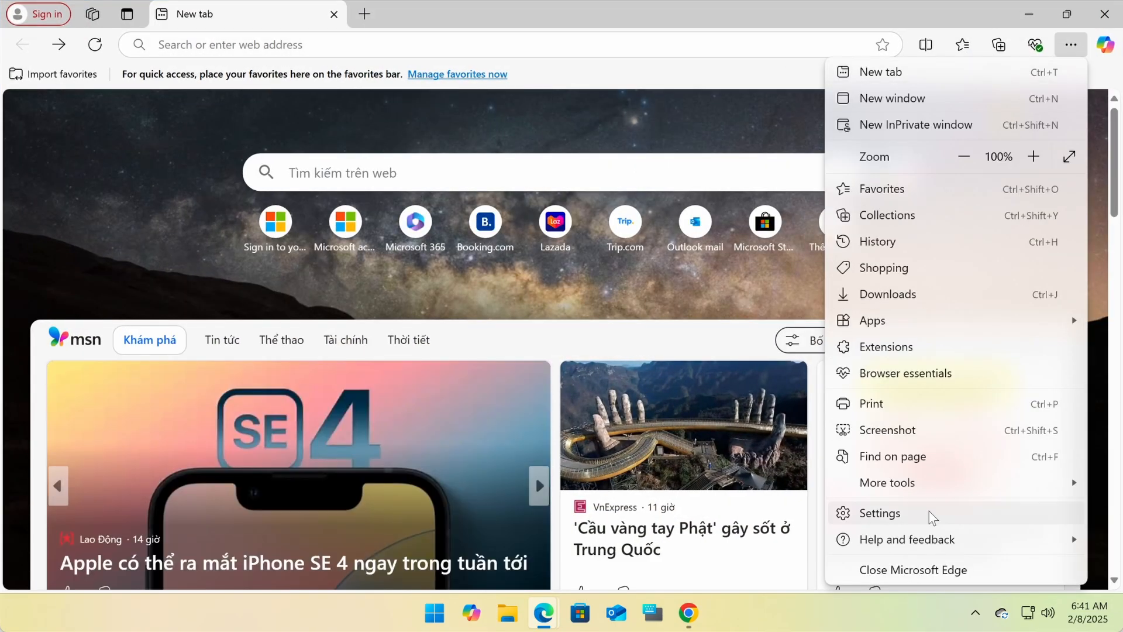
pyautogui.click(879, 512)
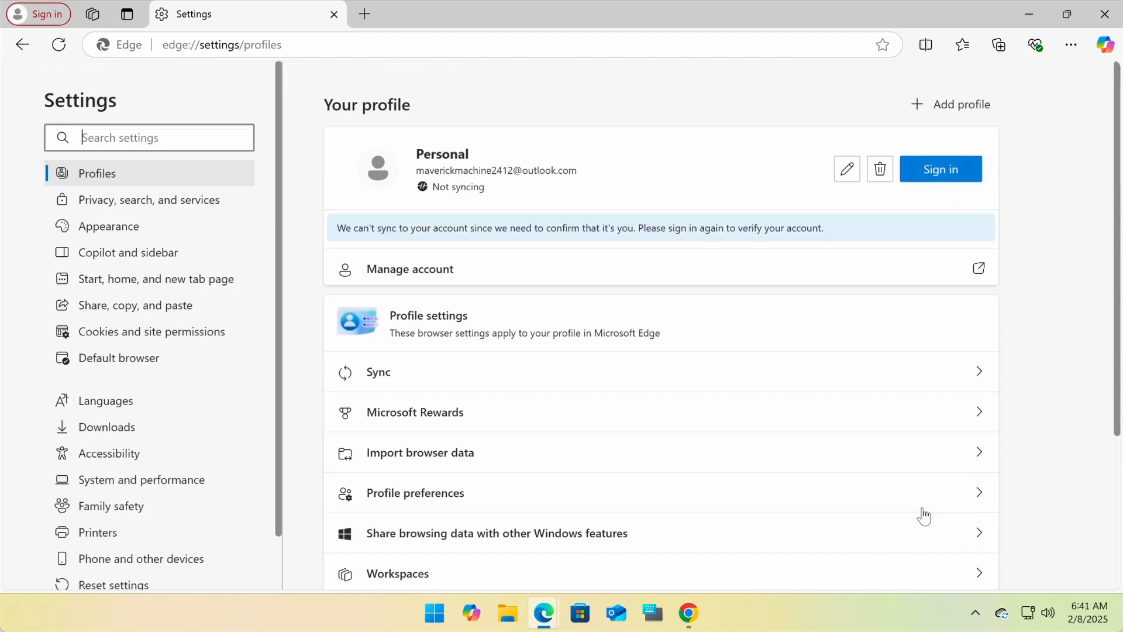
pyautogui.click(96, 173)
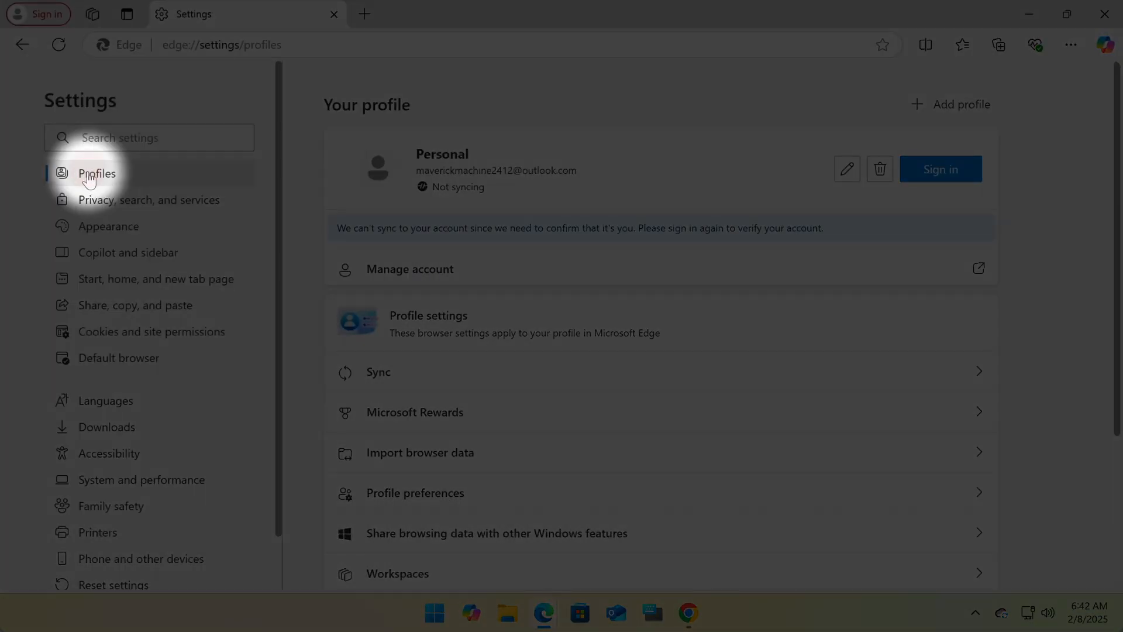
pyautogui.moveTo(424, 459)
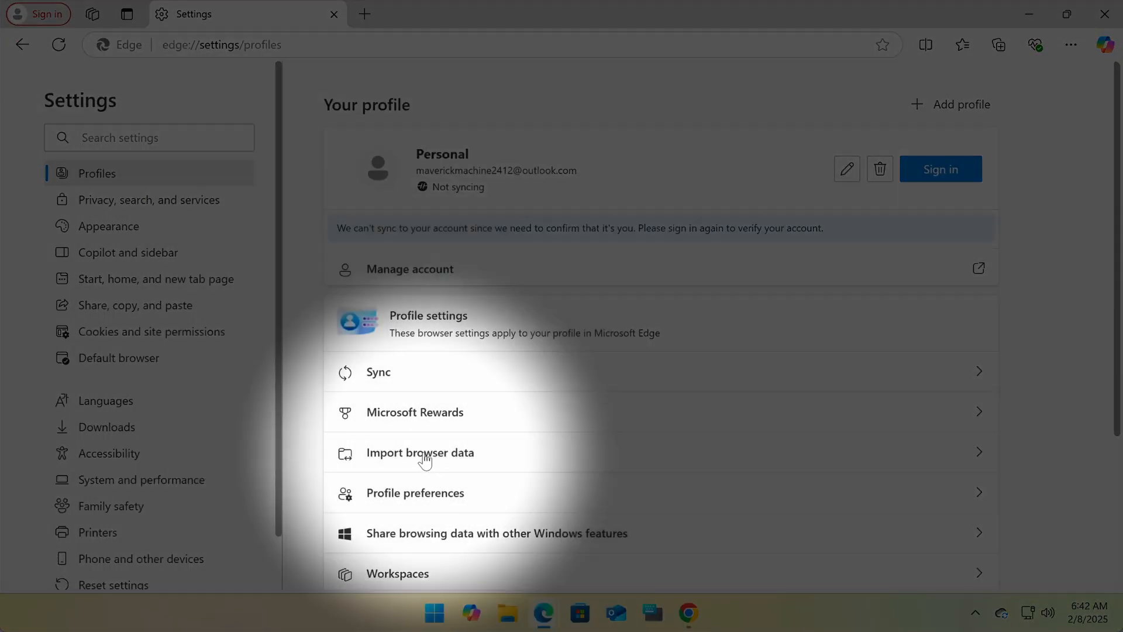
pyautogui.click(420, 452)
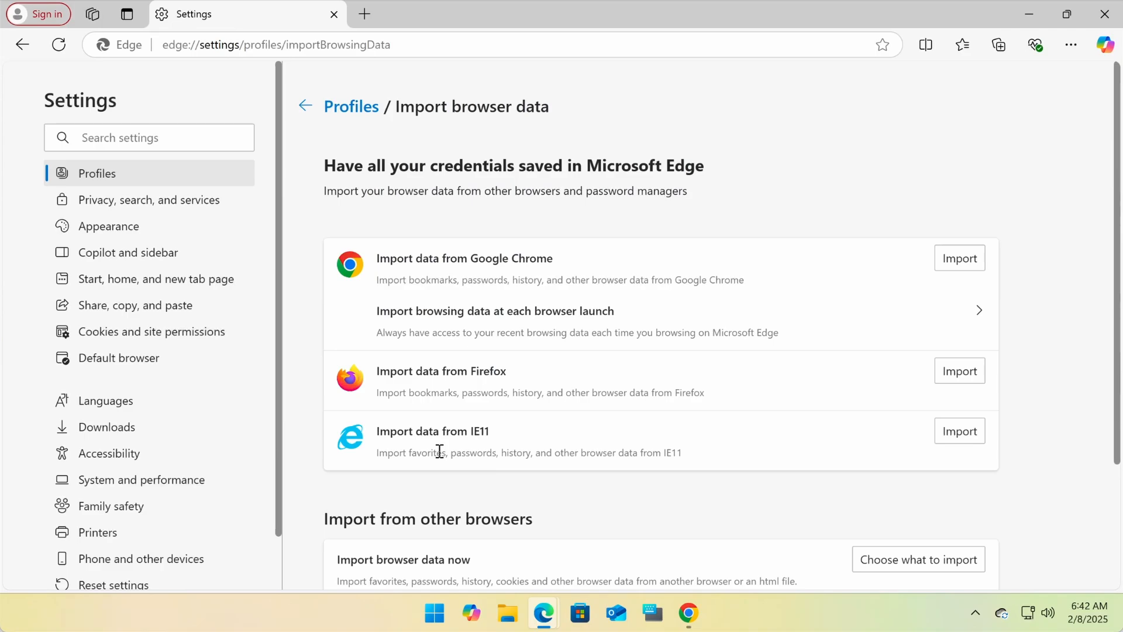
# Set the import source to Favorites or bookmarks HTML file.
pyautogui.scroll(-3)
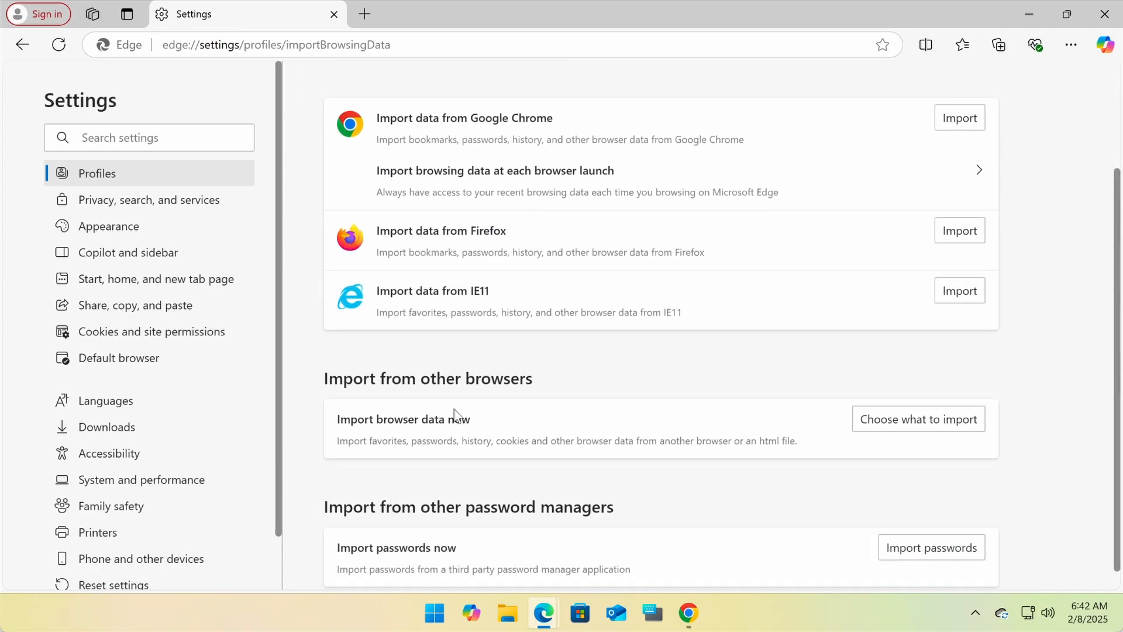
pyautogui.moveTo(917, 419)
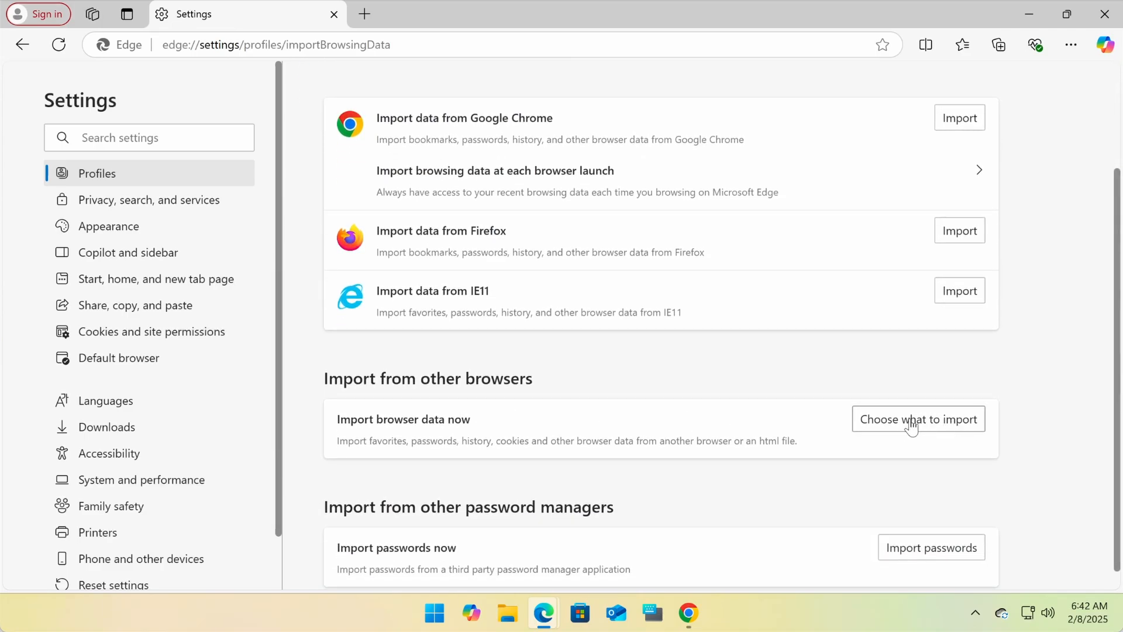
pyautogui.click(919, 418)
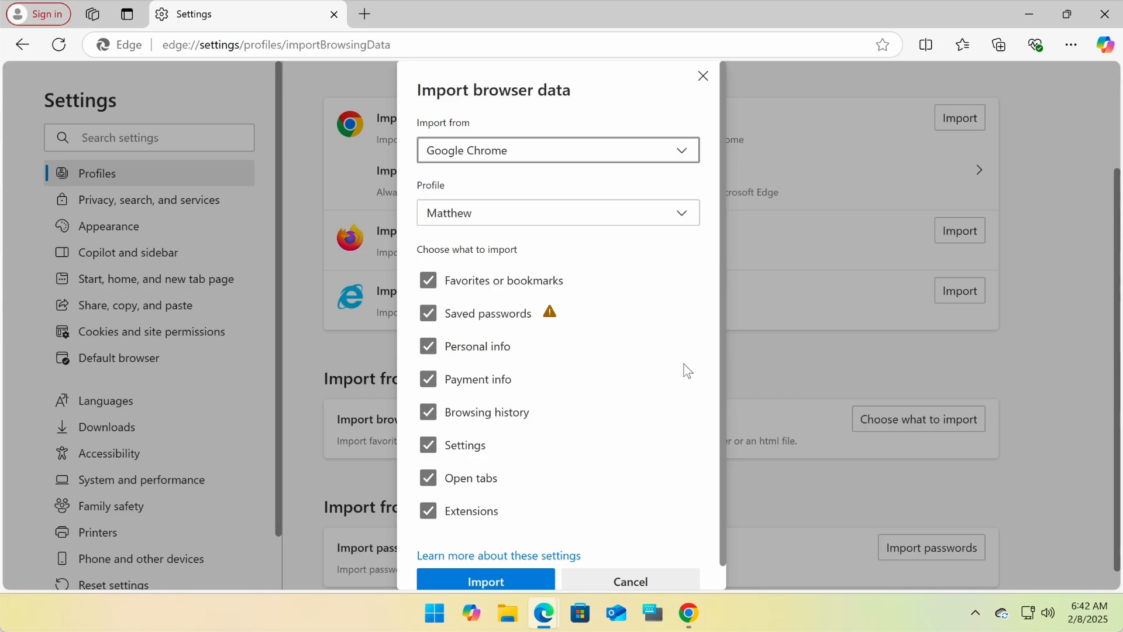
pyautogui.click(557, 150)
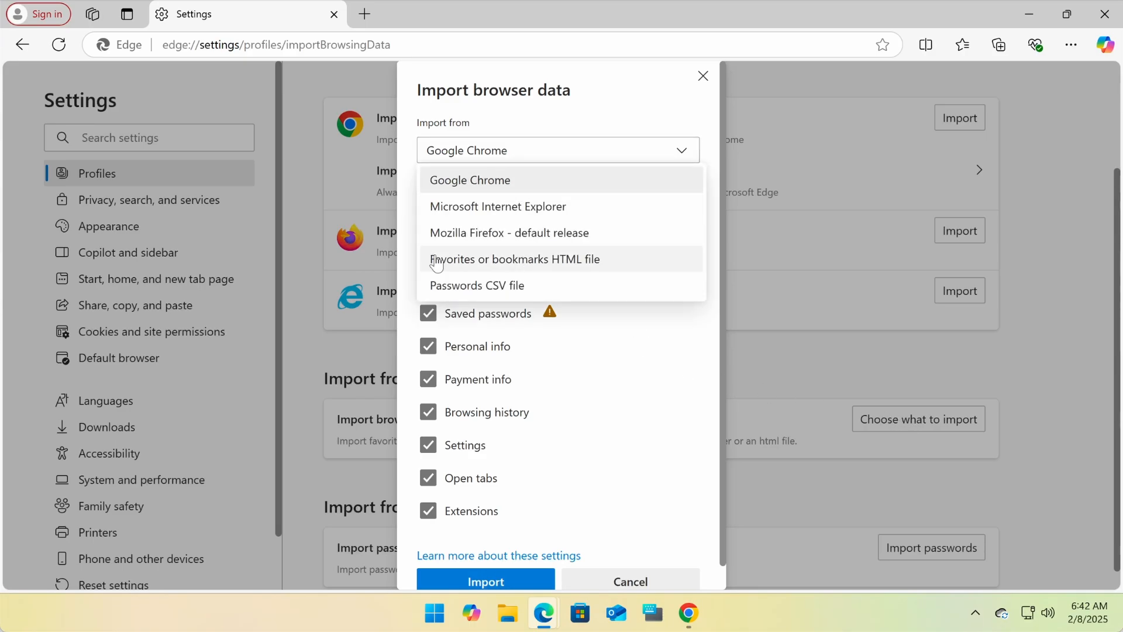
pyautogui.click(513, 258)
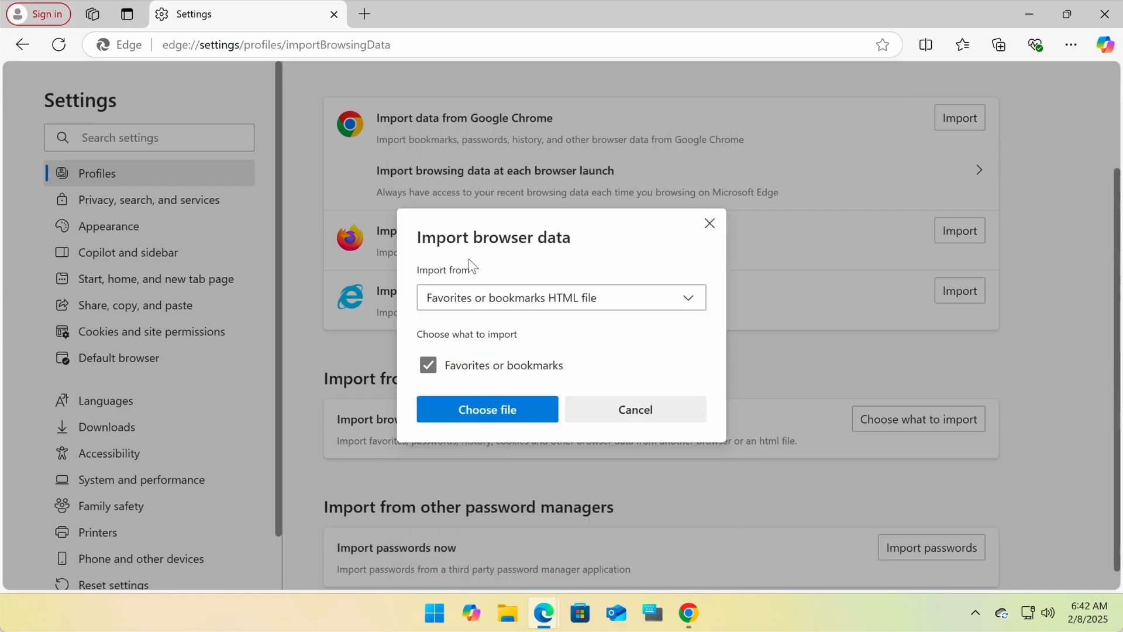
# Import bookmarks_2_8_25 from the Desktop and dismiss the completion message with Done.
pyautogui.click(486, 409)
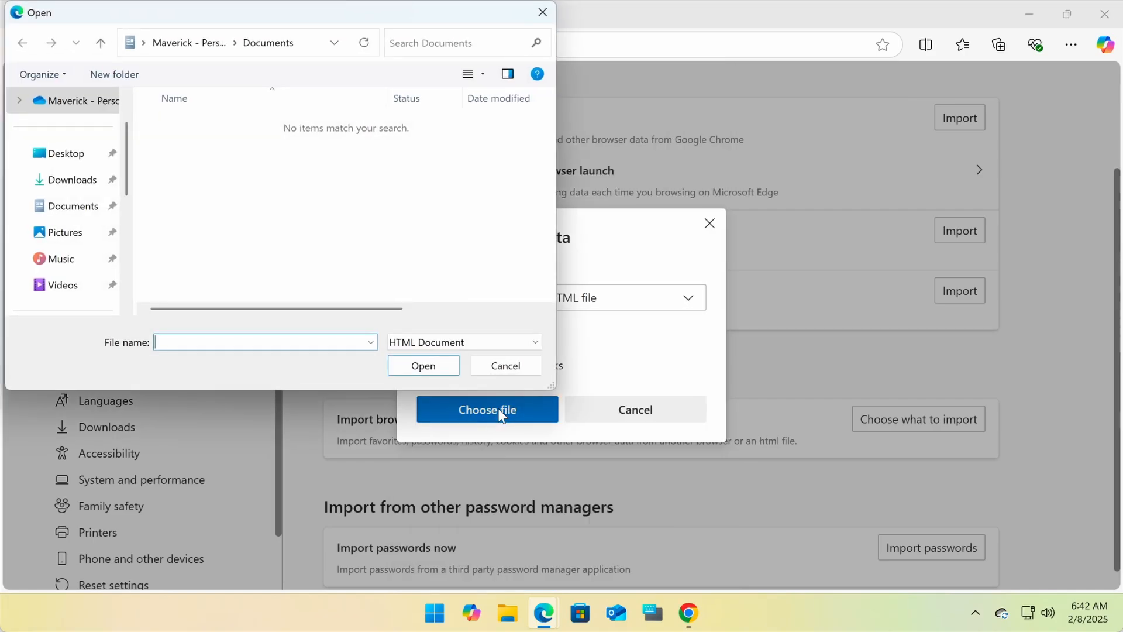
pyautogui.click(65, 152)
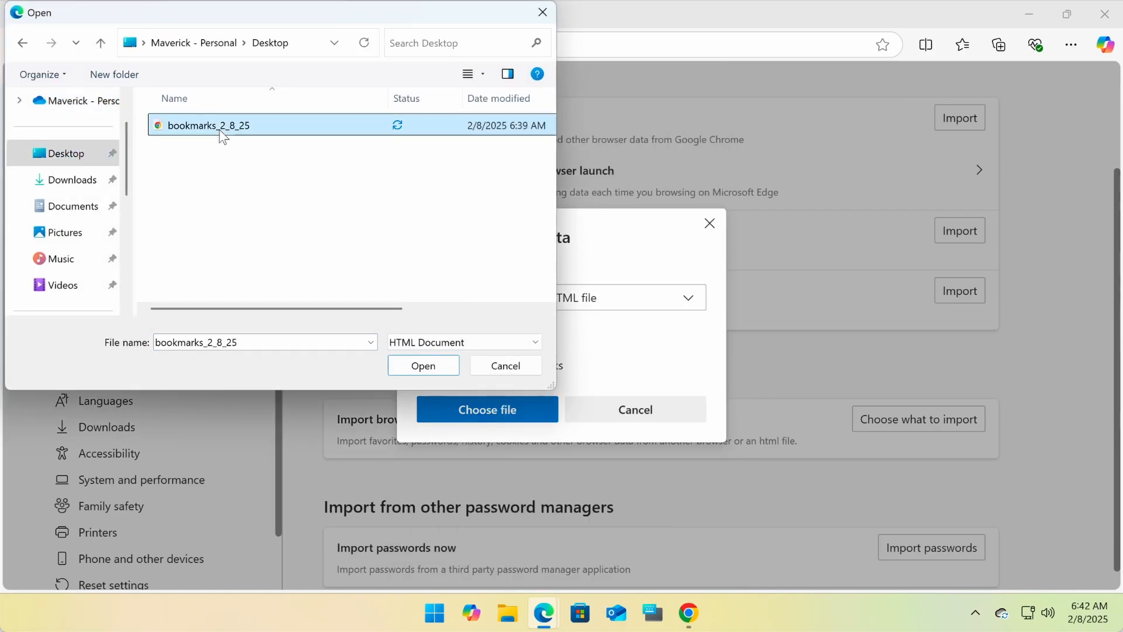
pyautogui.click(422, 365)
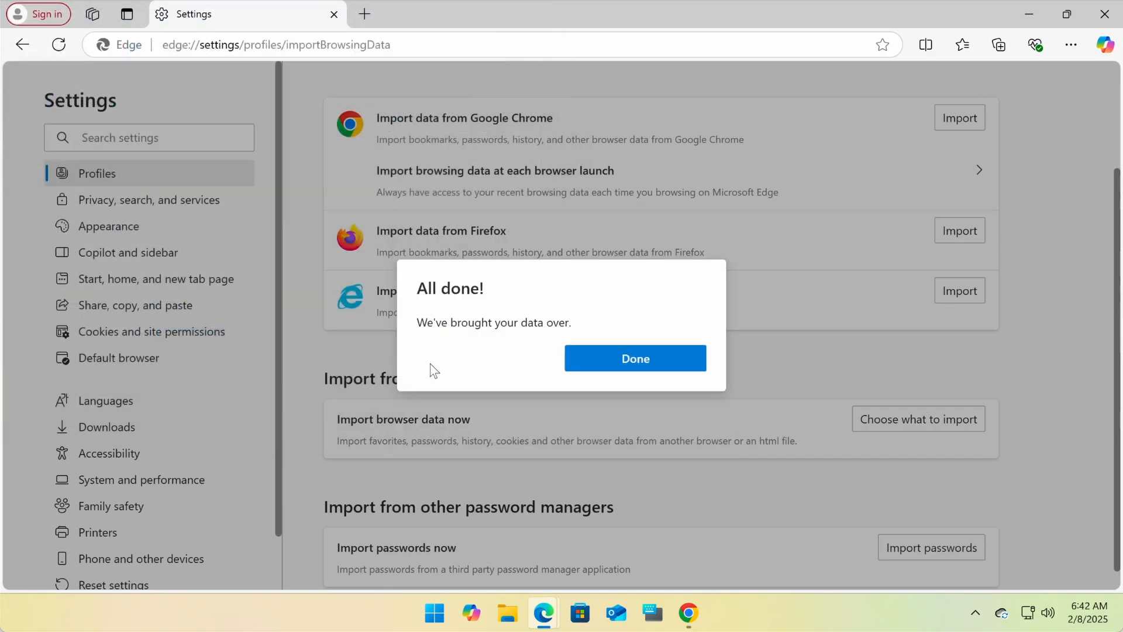
pyautogui.click(635, 358)
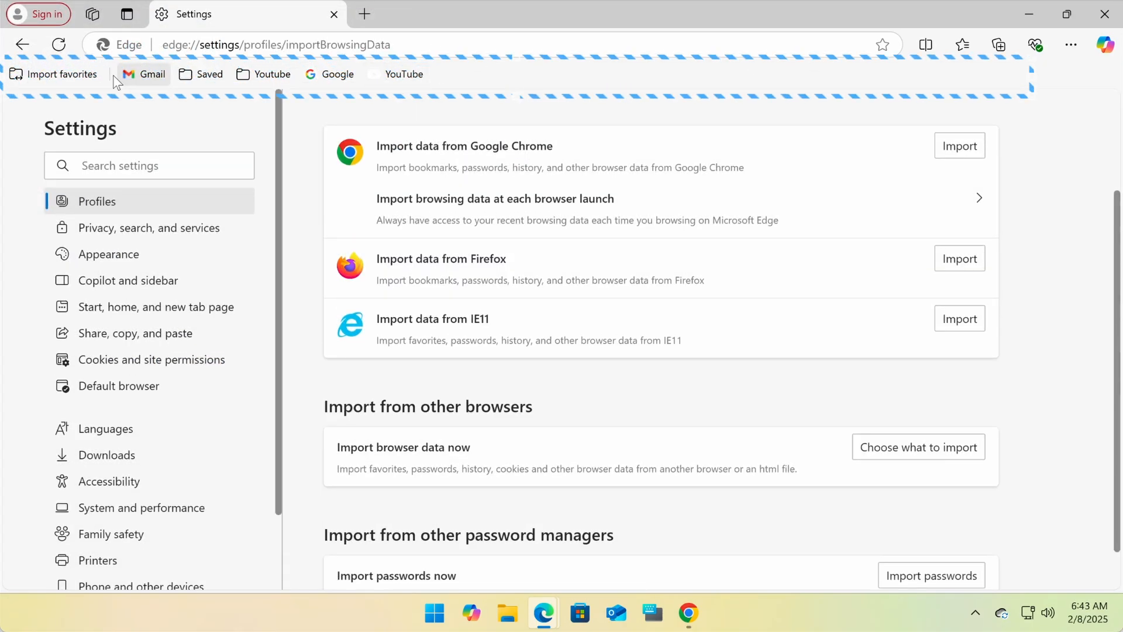
pyautogui.moveTo(401, 74)
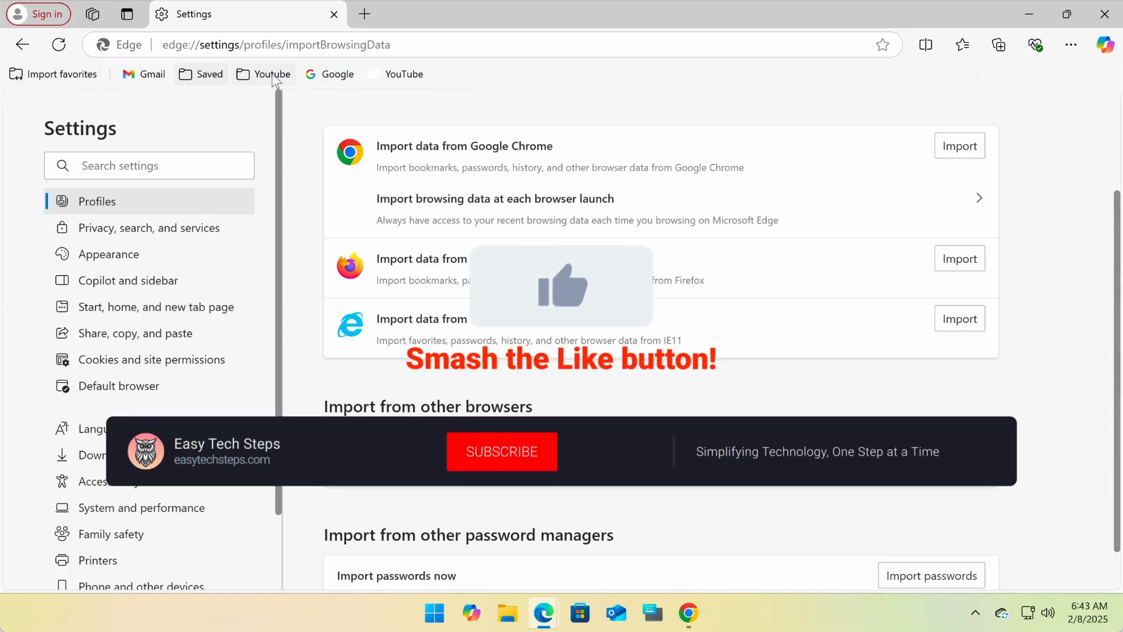
pyautogui.moveTo(404, 74)
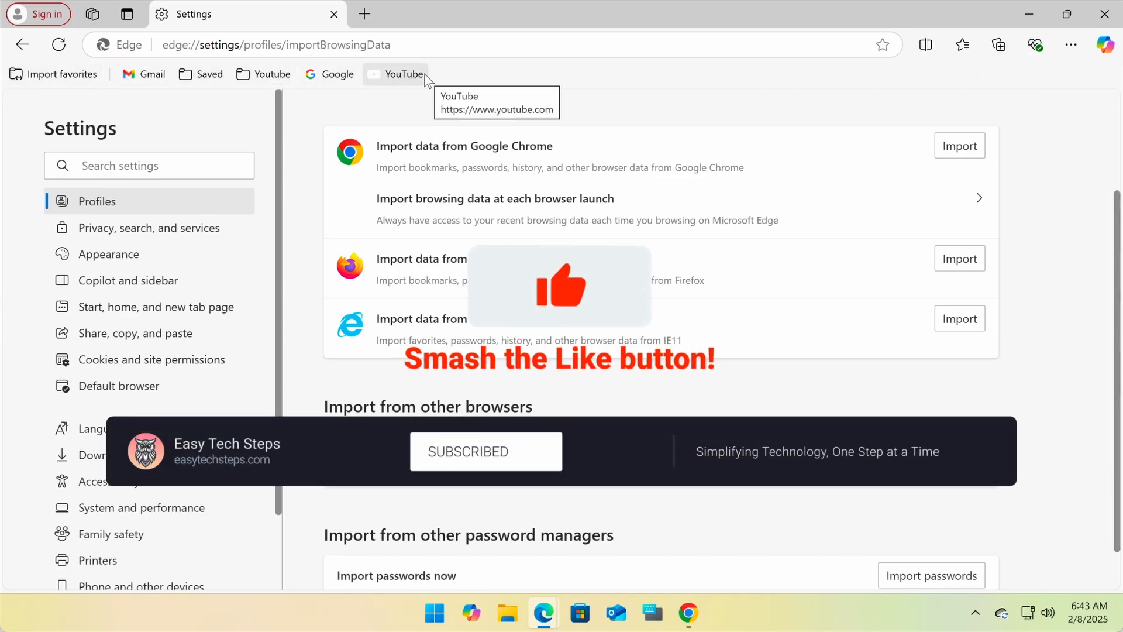